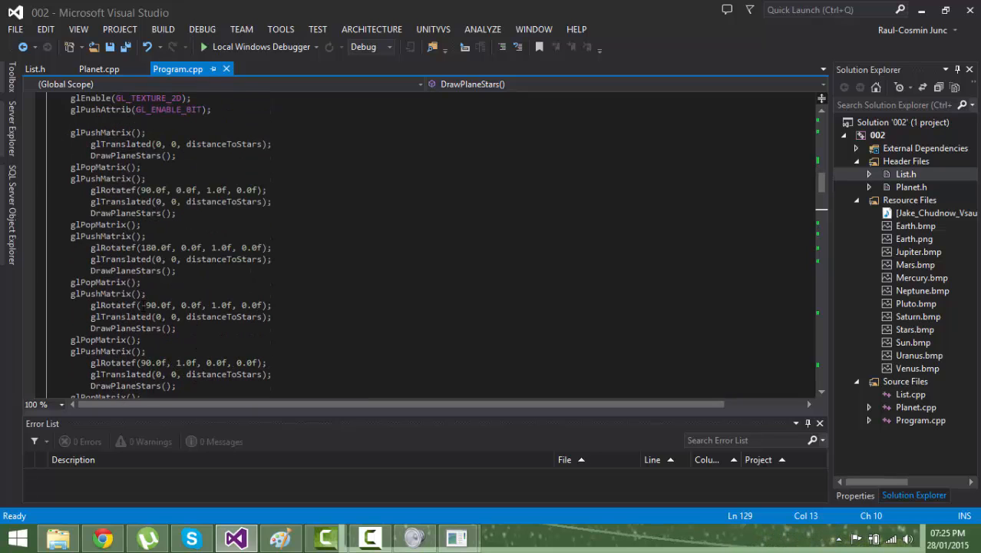
Step: Point out the far clipping distance 1500.0 and the key-handling switch cases
scroll("down", 3)
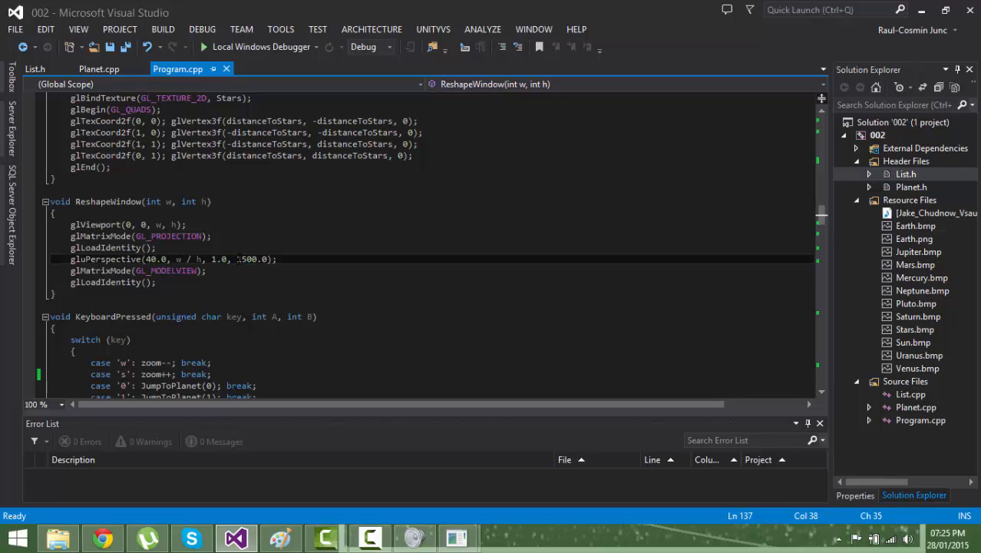
double_click(247, 258)
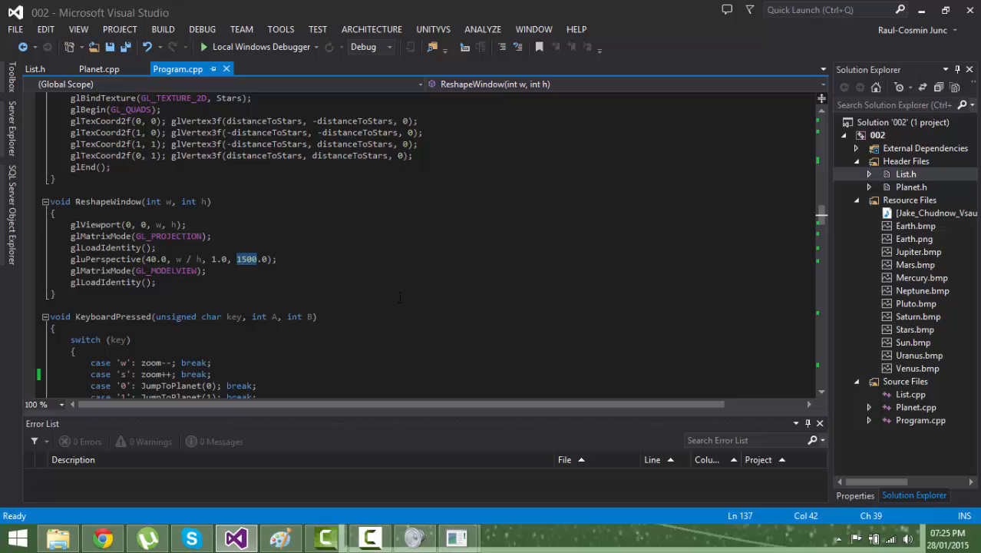
scroll("down", 3)
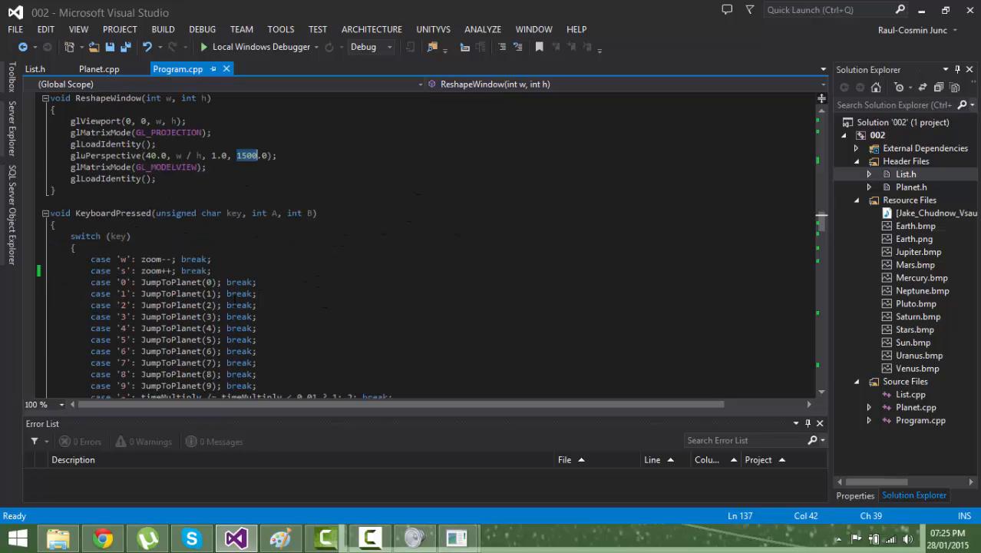
scroll("down", 3)
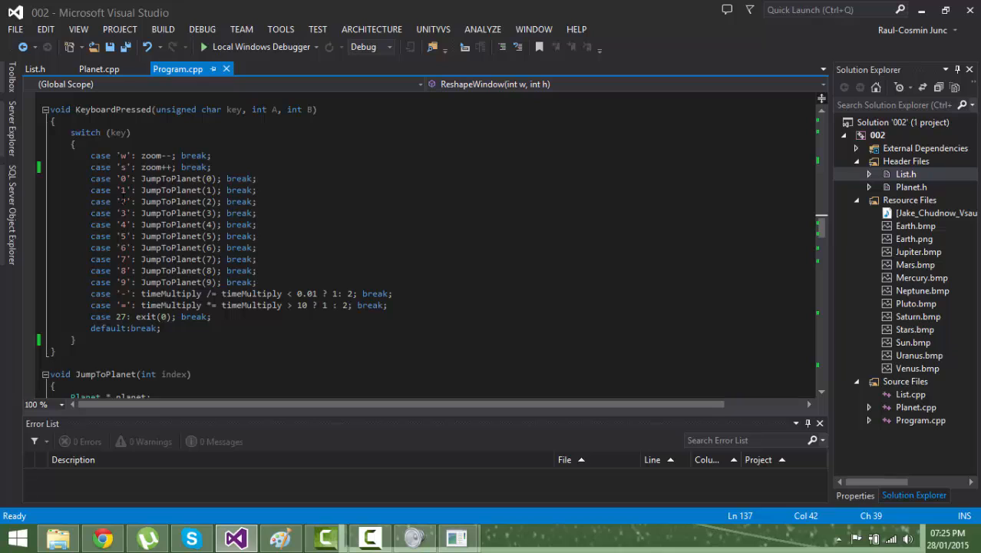
left_click_drag(90, 155, 350, 304)
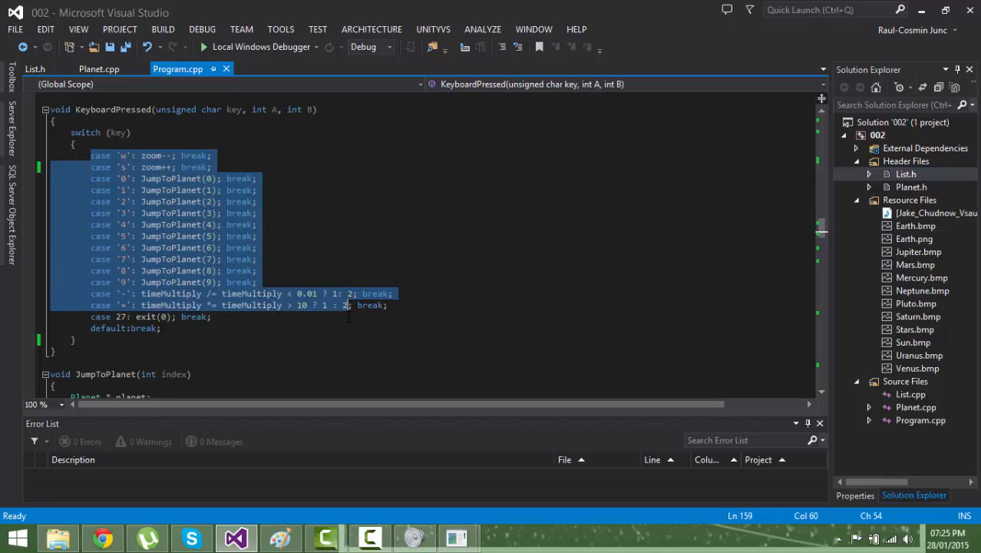
left_click(153, 329)
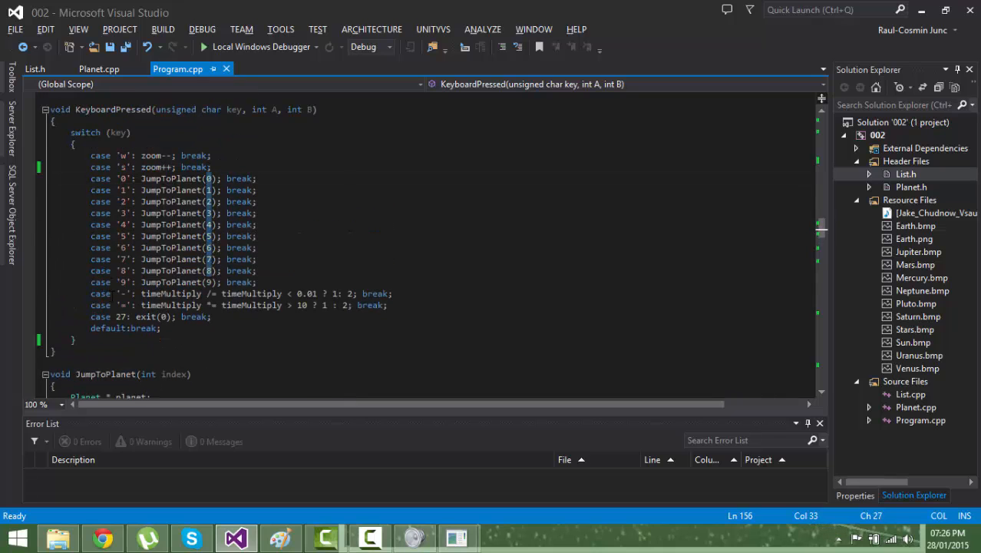
Step: Walk through the slow-down speed condition and its multiplier in the key handler
scroll("down", 3)
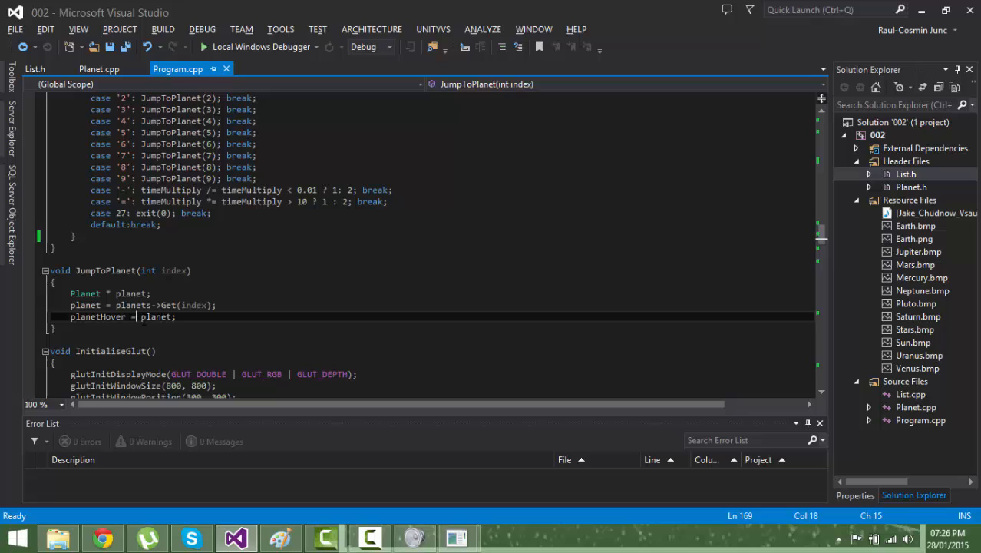
double_click(155, 317)
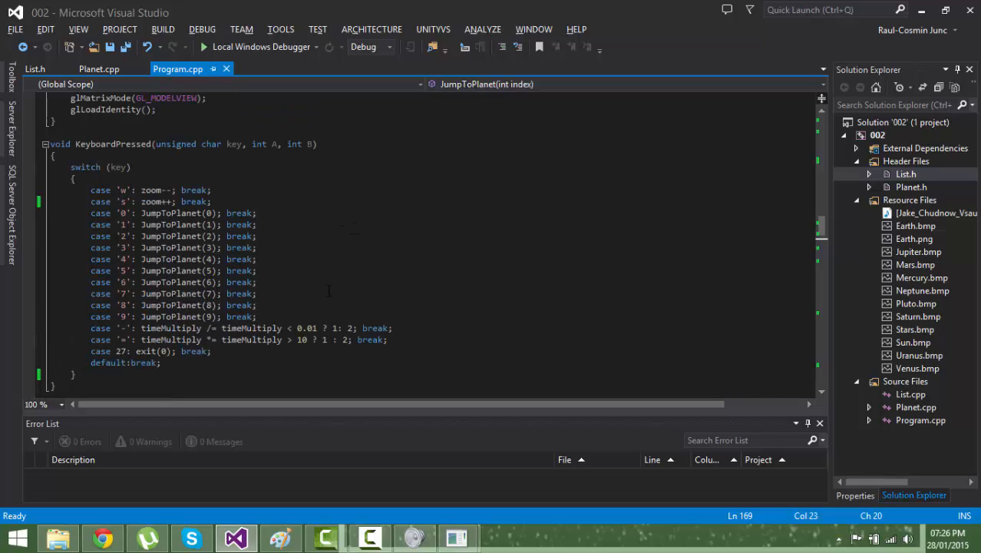
mouse_move(430, 267)
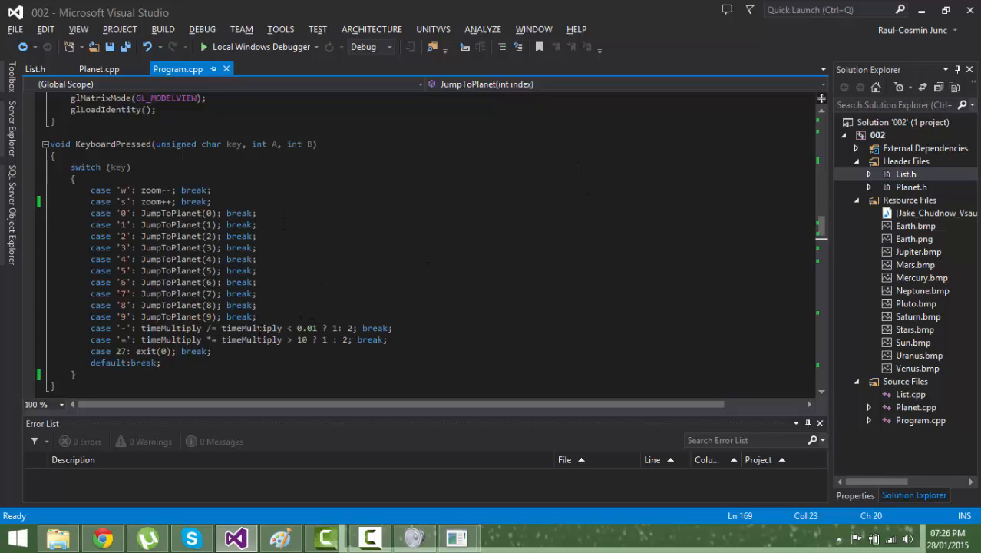
double_click(251, 329)
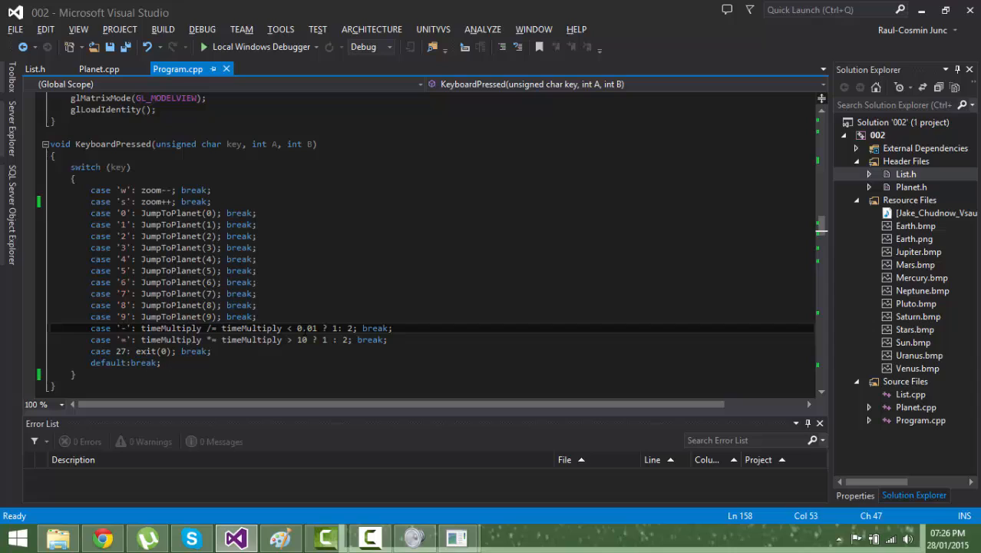
double_click(306, 329)
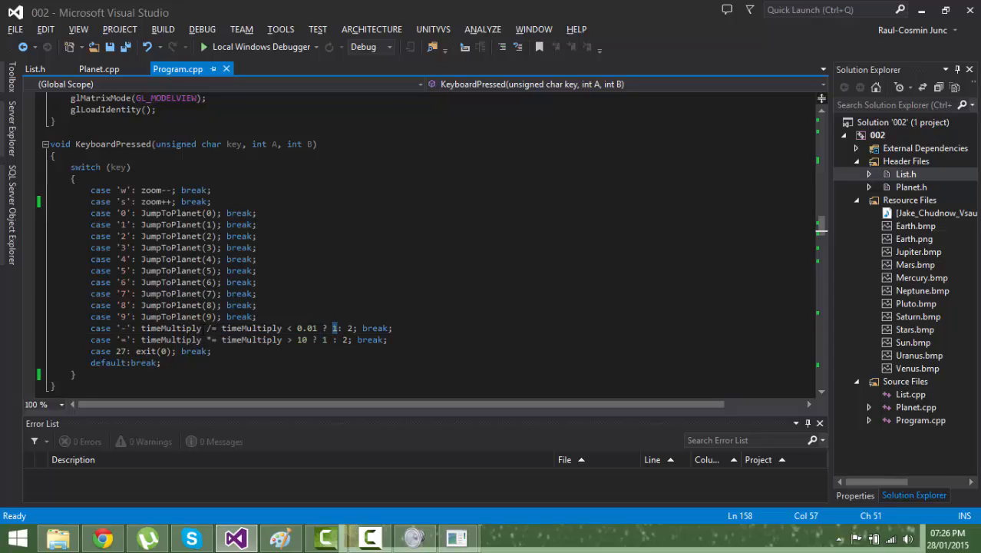
double_click(166, 329)
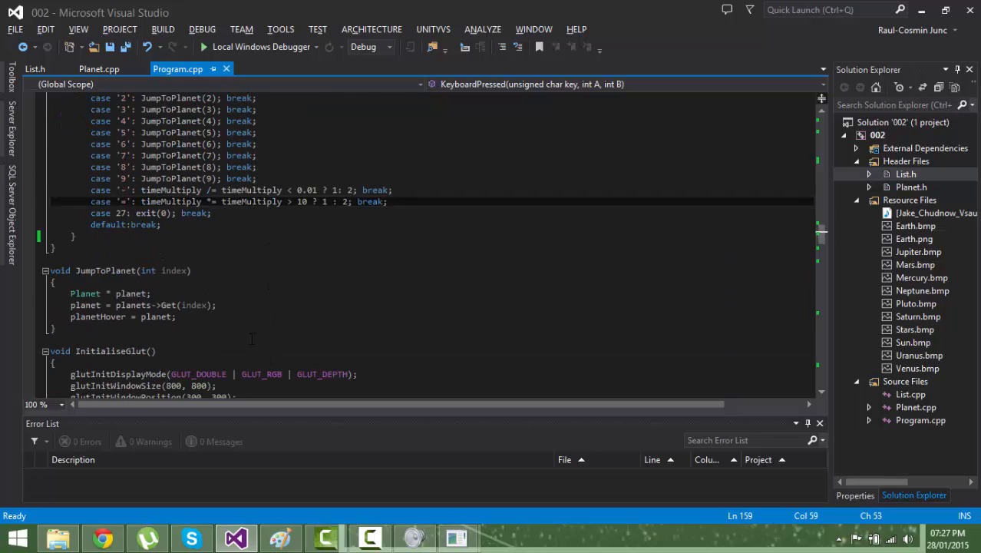
Step: Highlight the depth-test enable line in the initialisation code
scroll("down", 3)
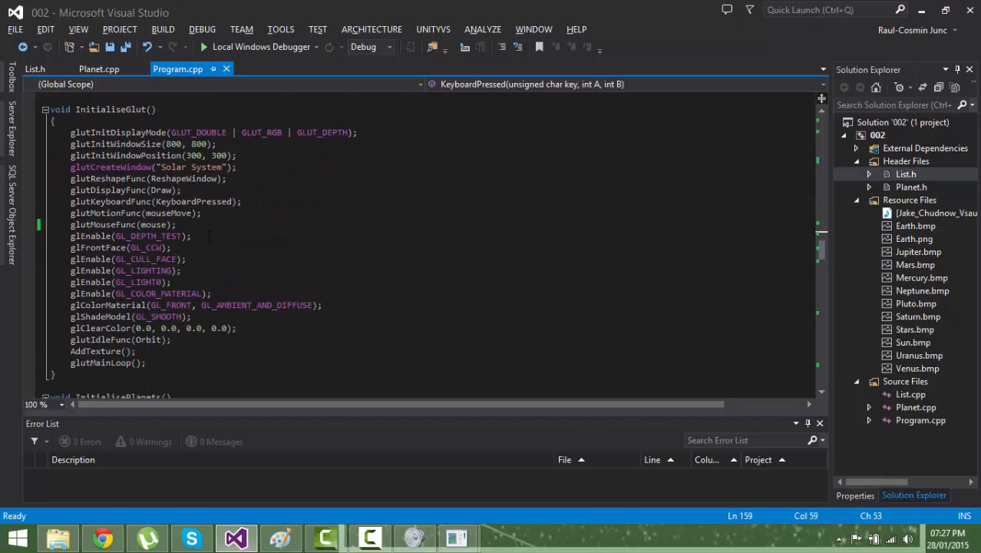
left_click_drag(70, 132, 187, 178)
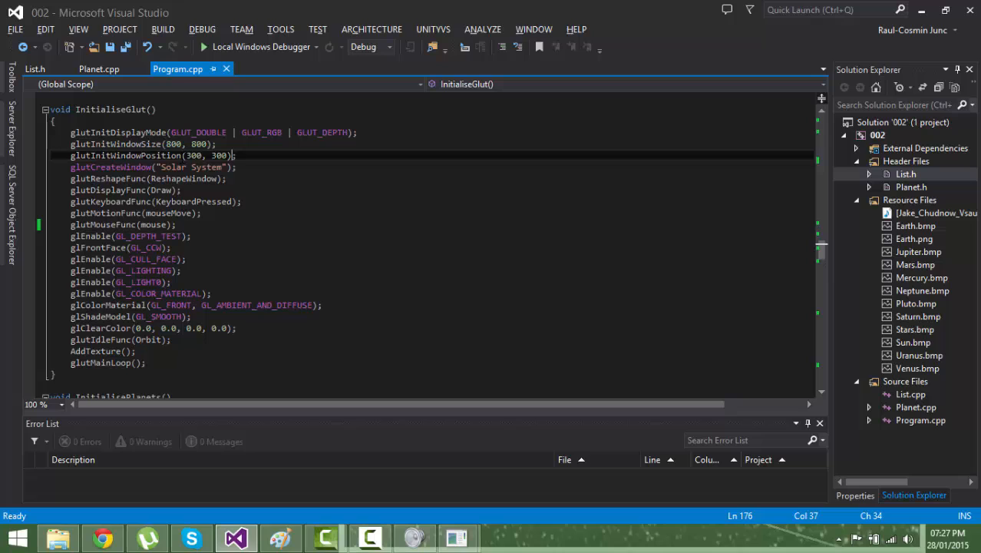
double_click(110, 166)
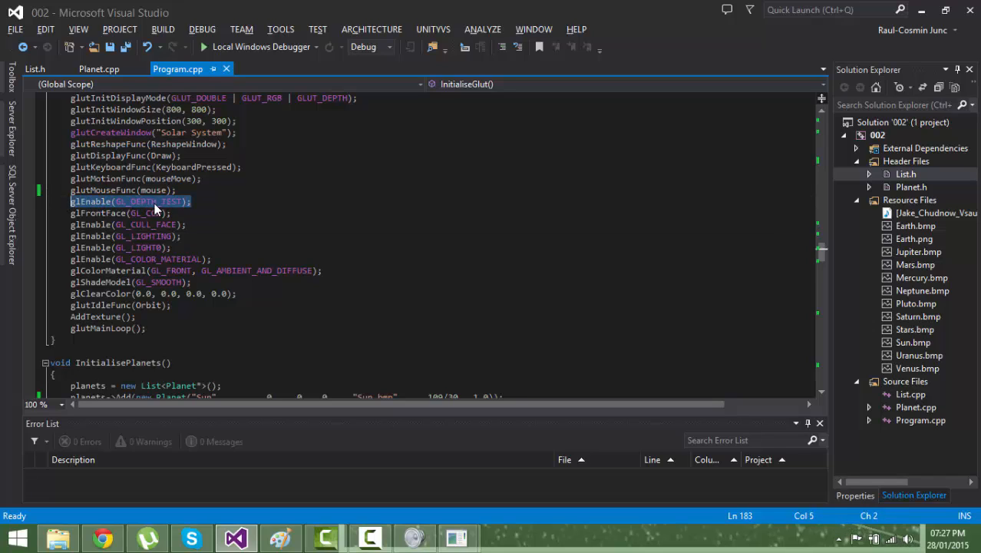
mouse_move(183, 206)
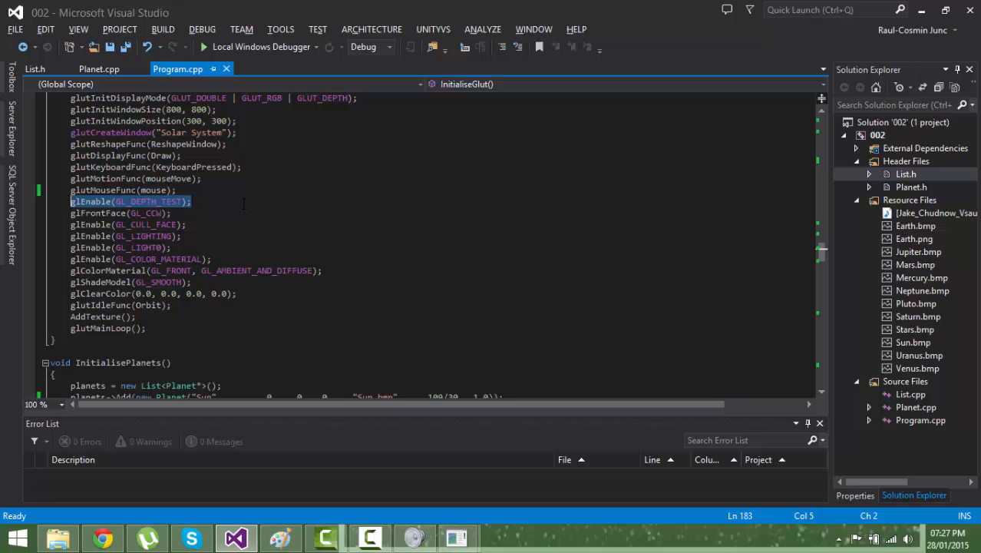
scroll("down", 3)
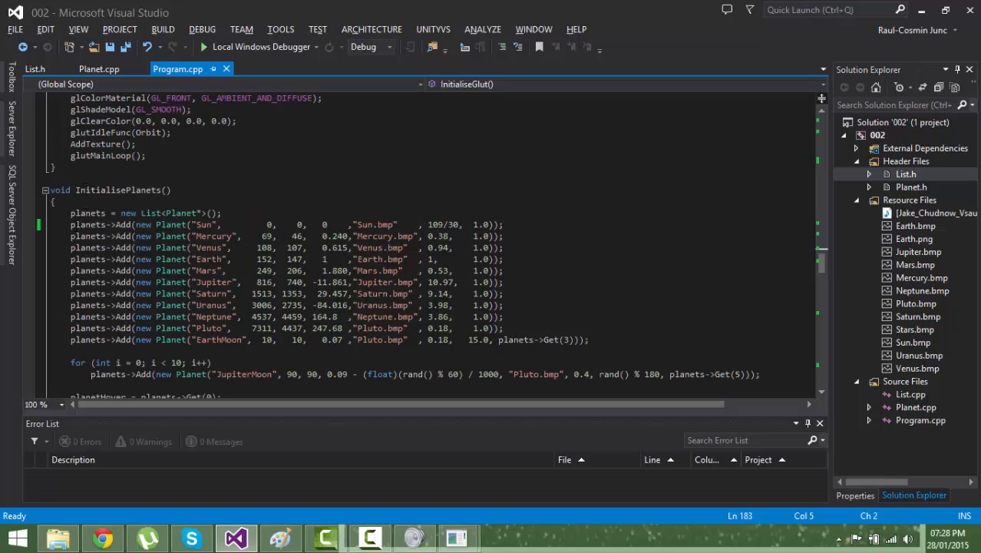
Step: In InitialisePlanets, select the Sun entry's name and Mercury's 0.240 value
left_click_drag(71, 212, 503, 304)
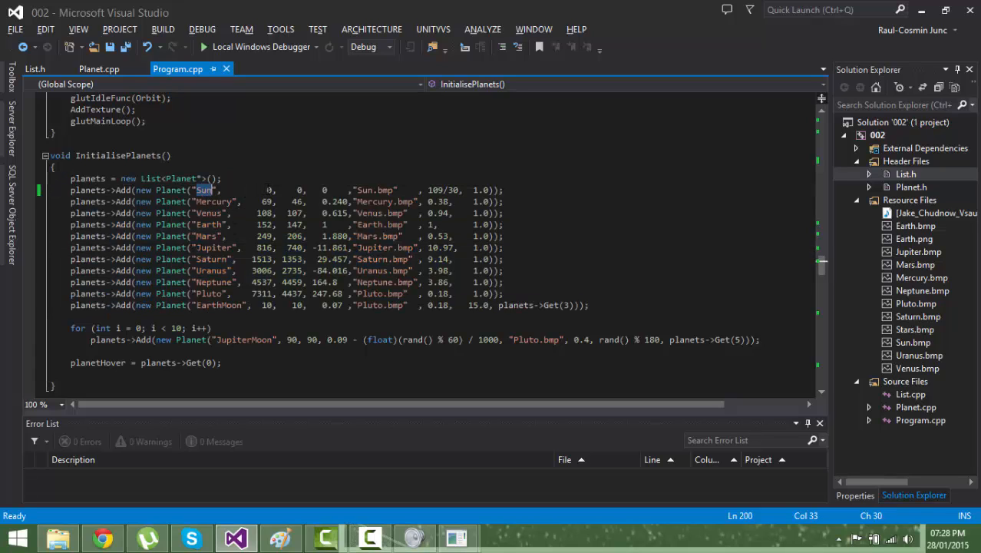
left_click(278, 190)
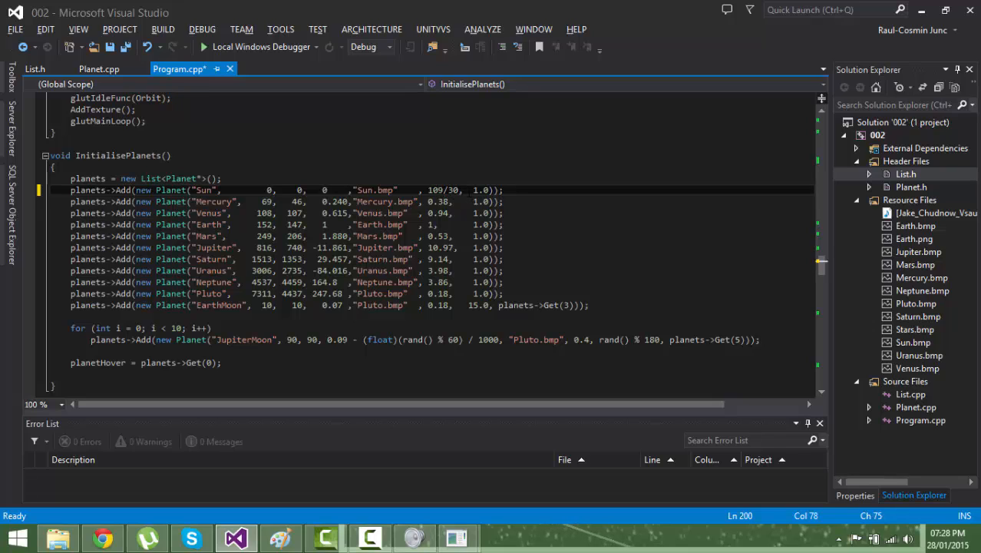
double_click(480, 190)
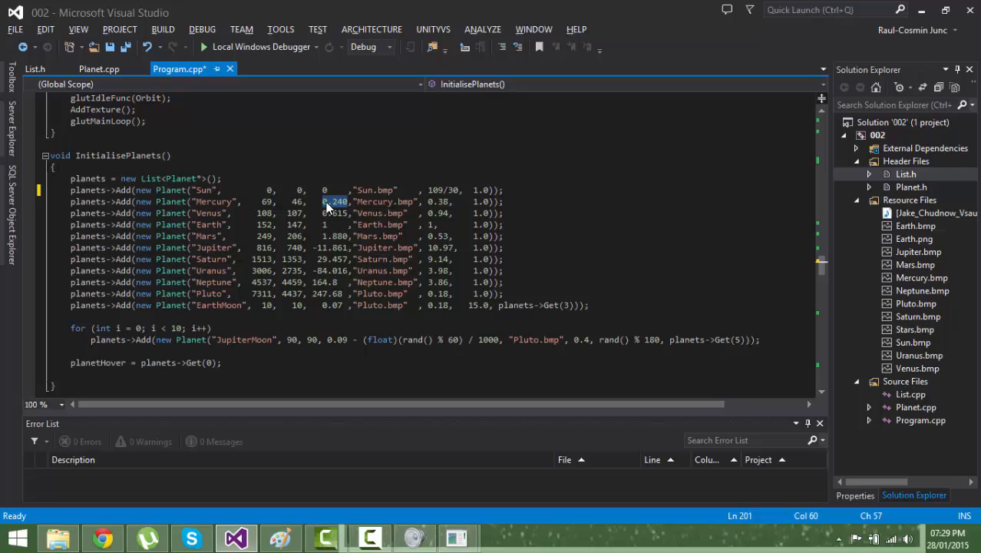
mouse_move(349, 215)
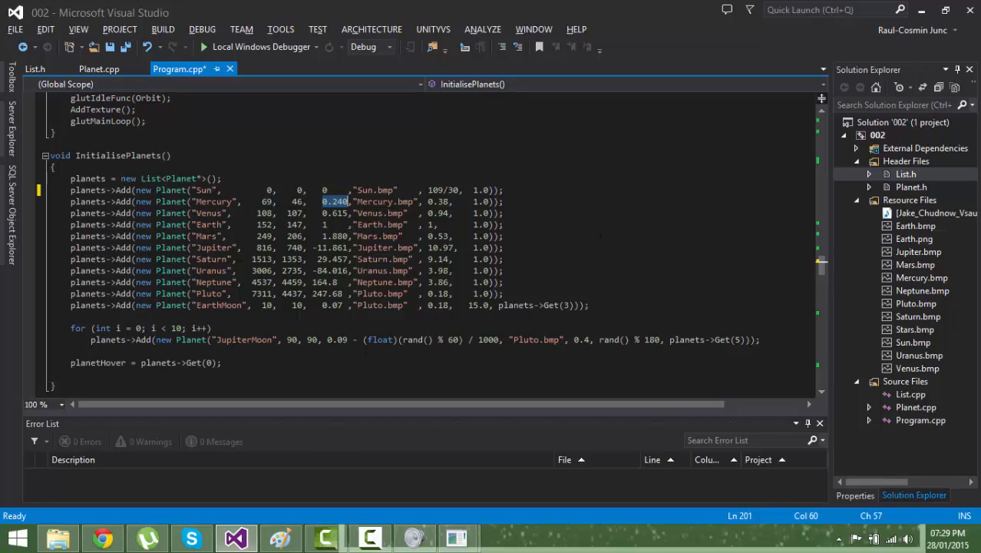
mouse_move(341, 208)
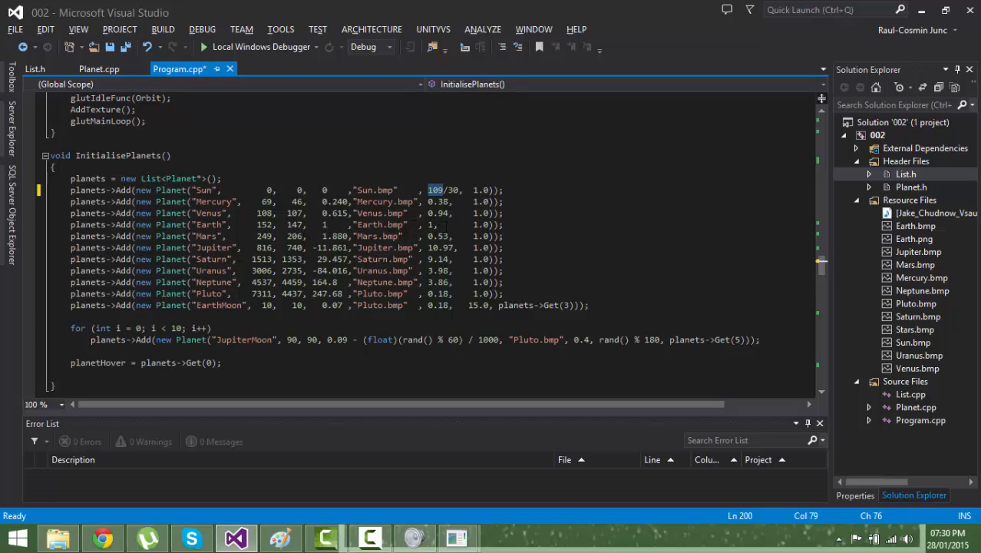
scroll("down", 3)
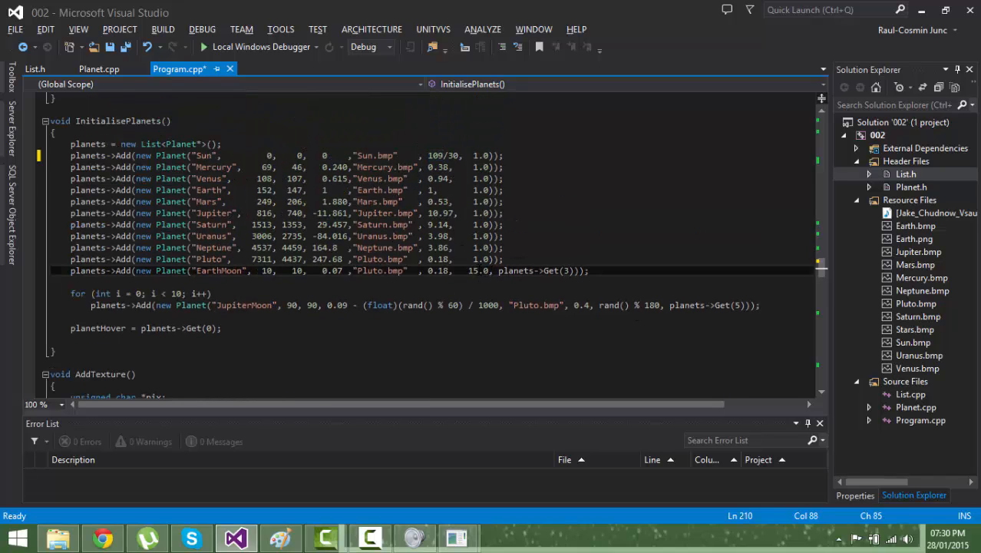
double_click(476, 270)
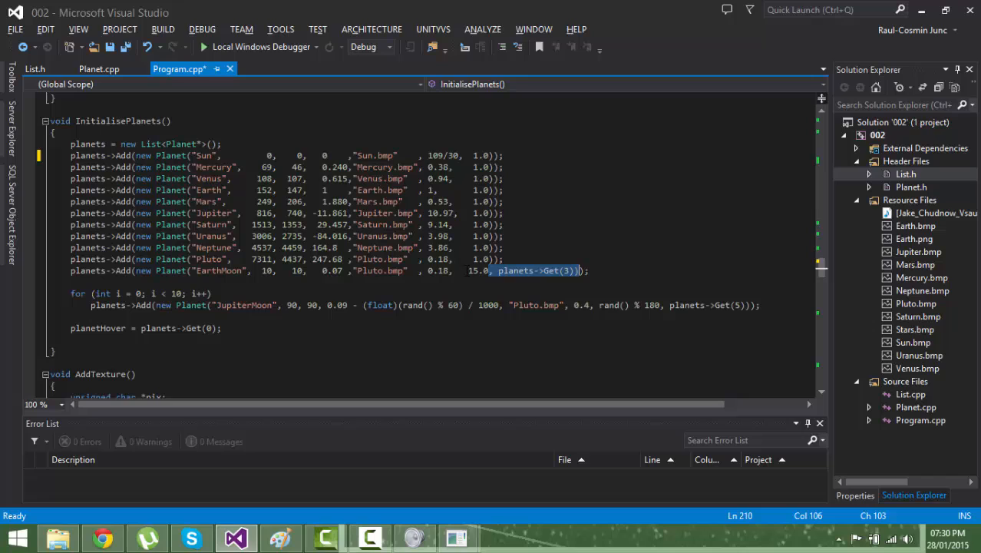
mouse_move(496, 276)
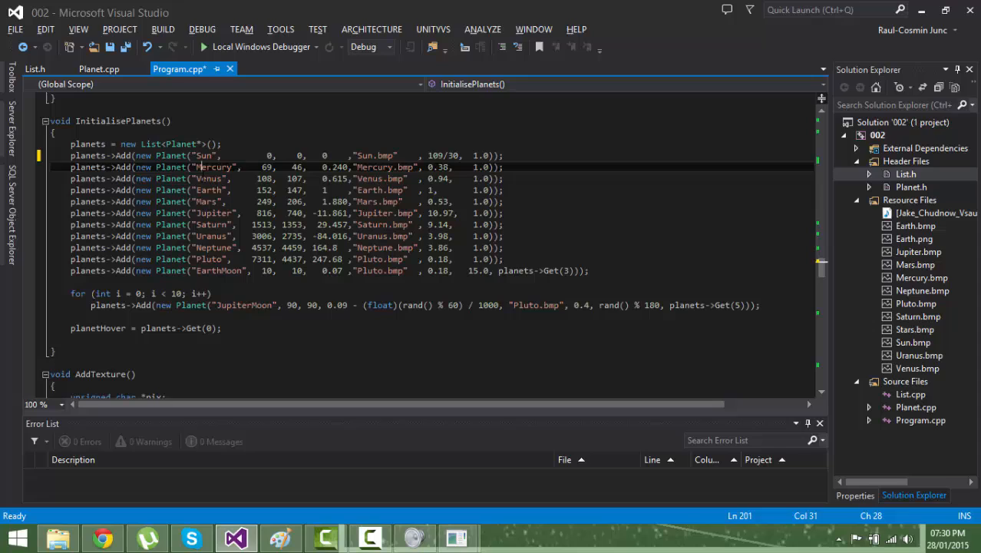
double_click(208, 190)
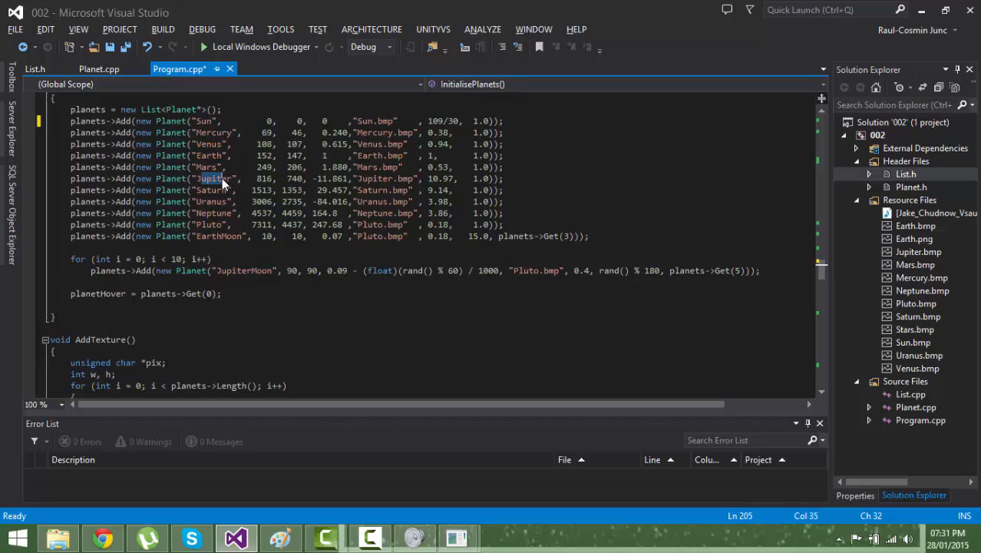
scroll("down", 3)
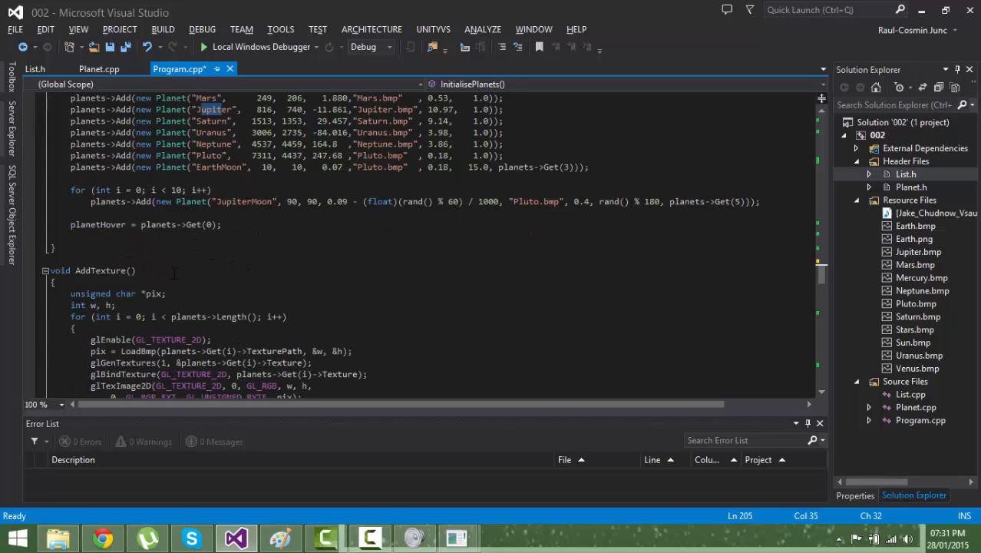
triple_click(145, 224)
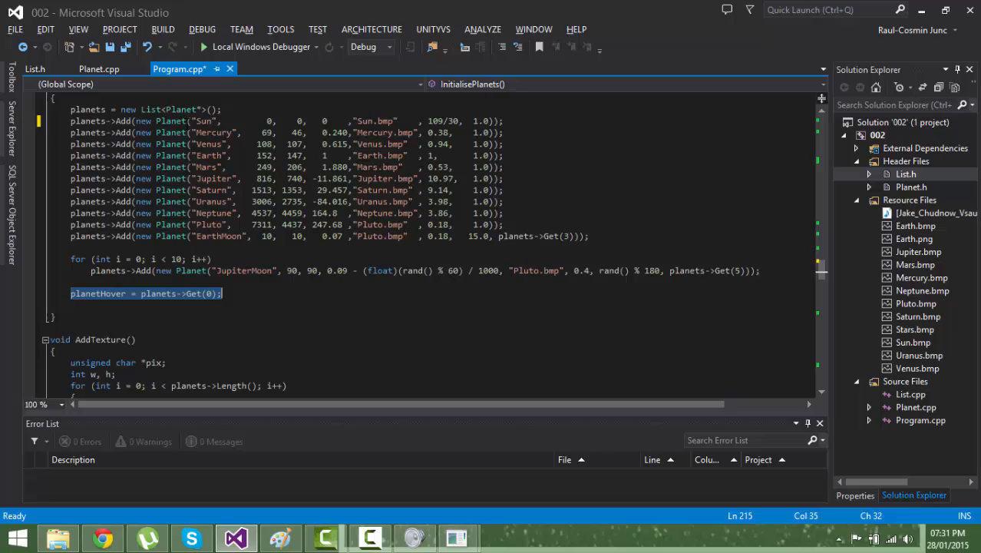
scroll("down", 3)
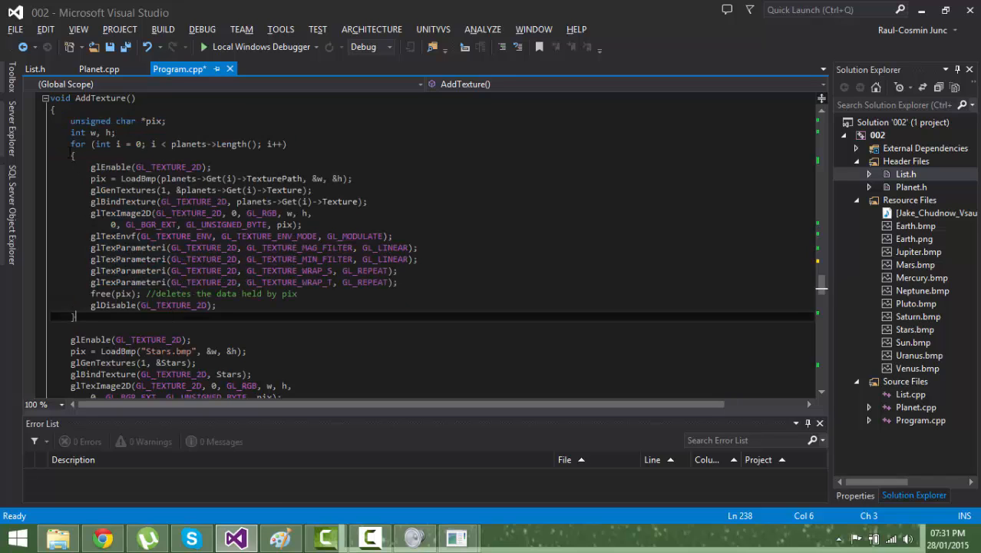
left_click_drag(71, 144, 74, 317)
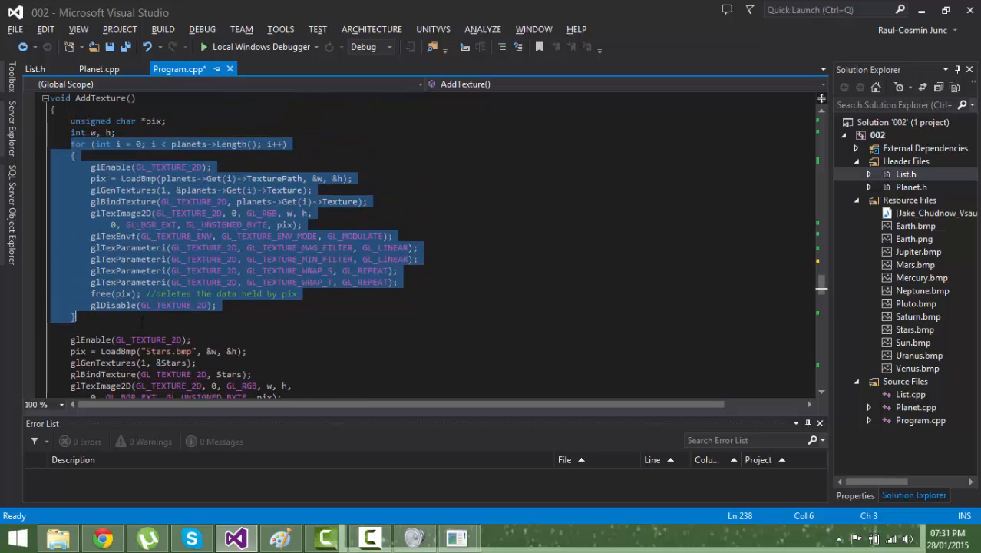
mouse_move(142, 281)
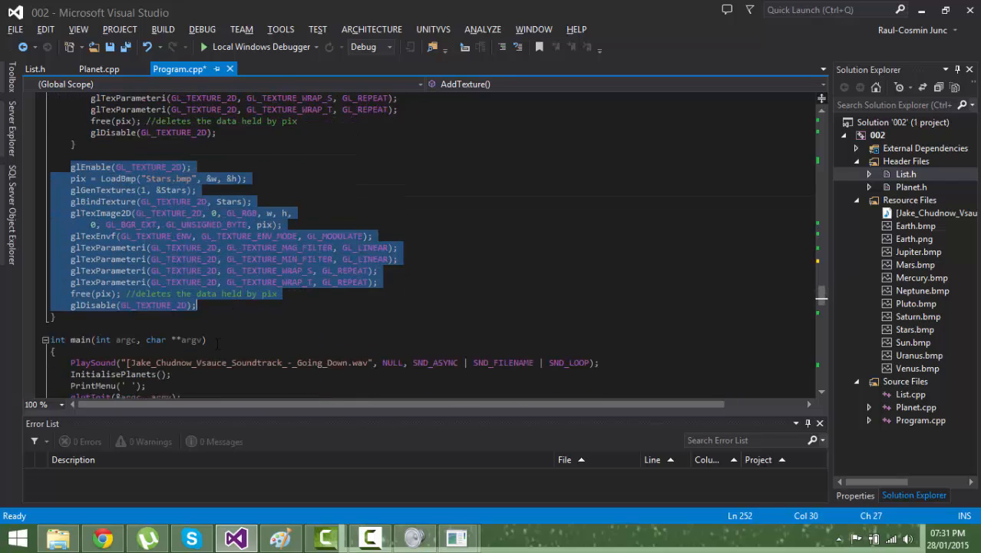
scroll("down", 3)
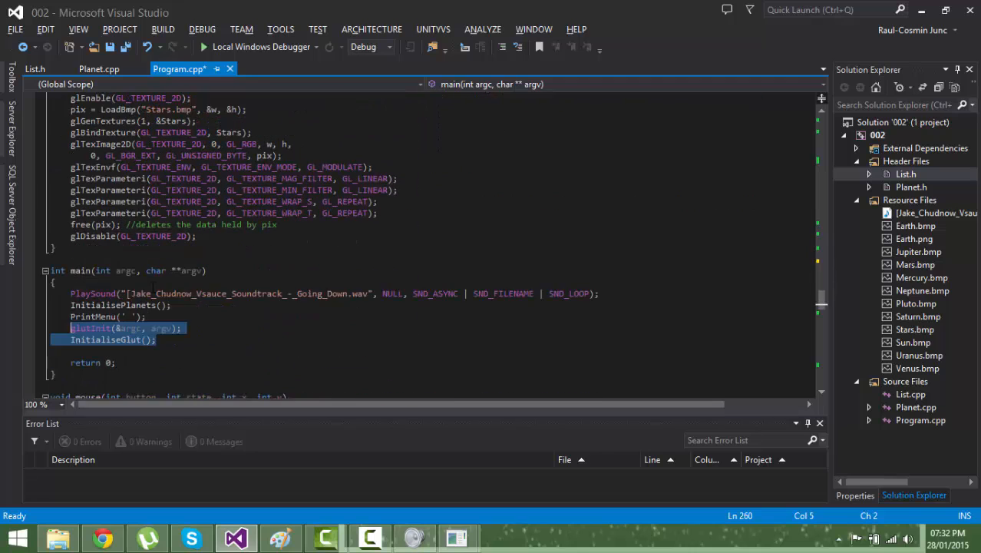
scroll("down", 3)
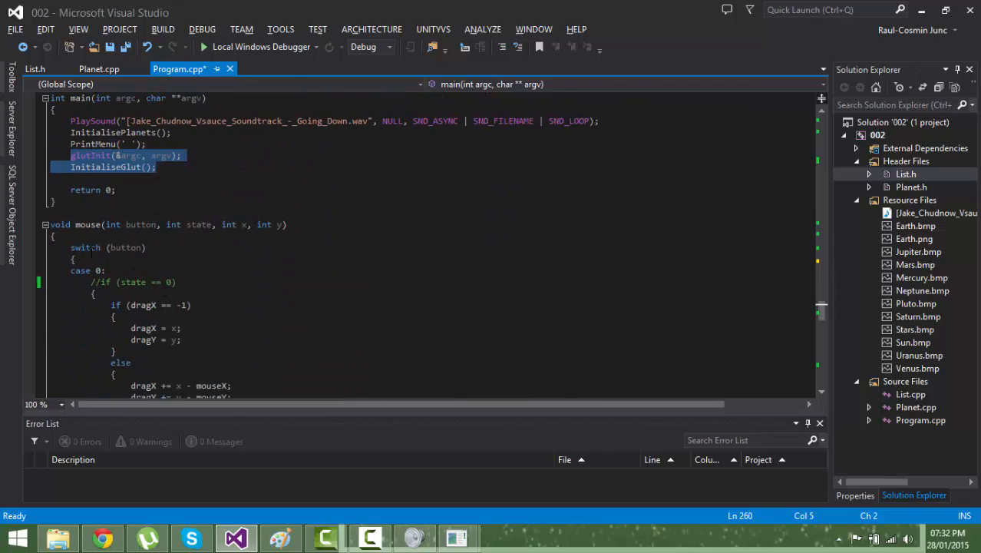
scroll("down", 3)
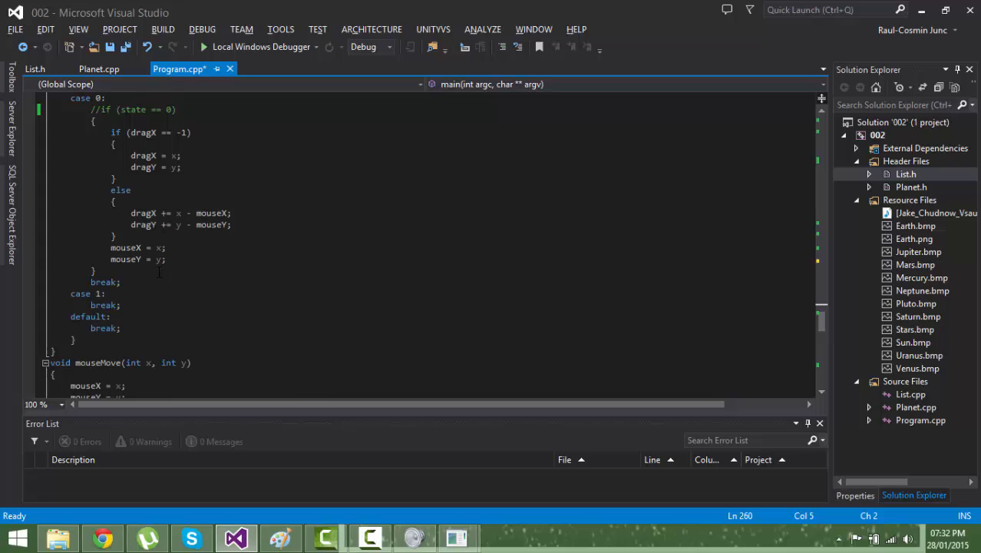
scroll("down", 3)
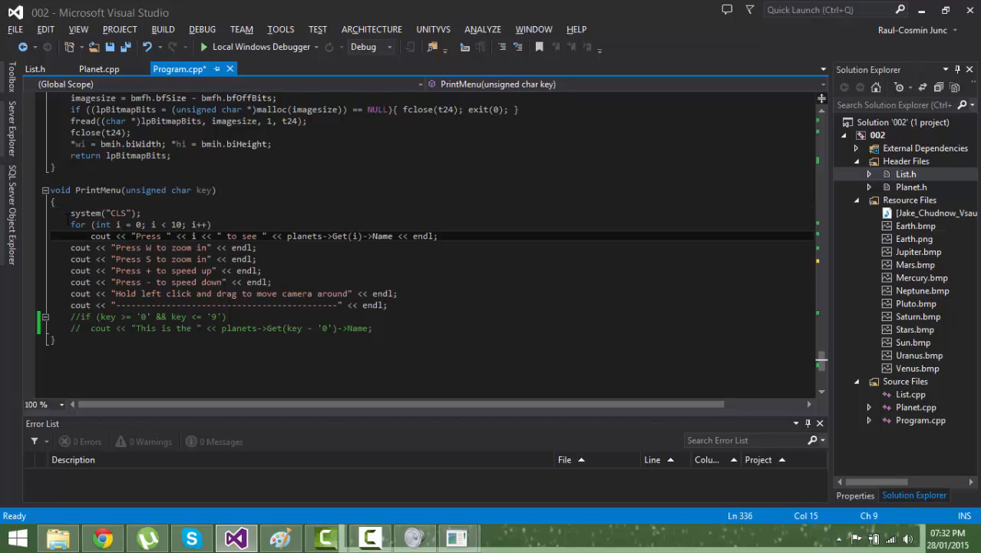
left_click_drag(71, 224, 439, 236)
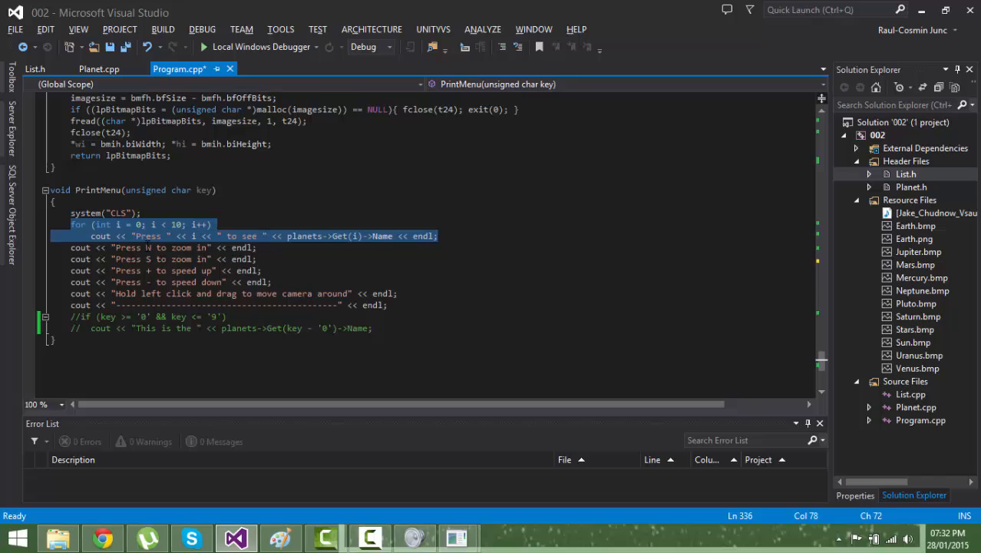
mouse_move(154, 236)
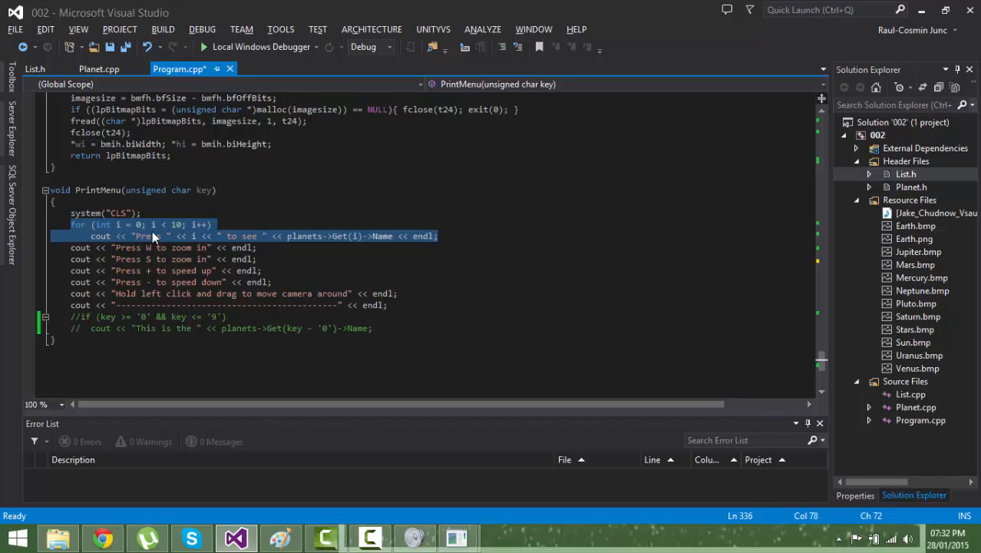
scroll("down", 3)
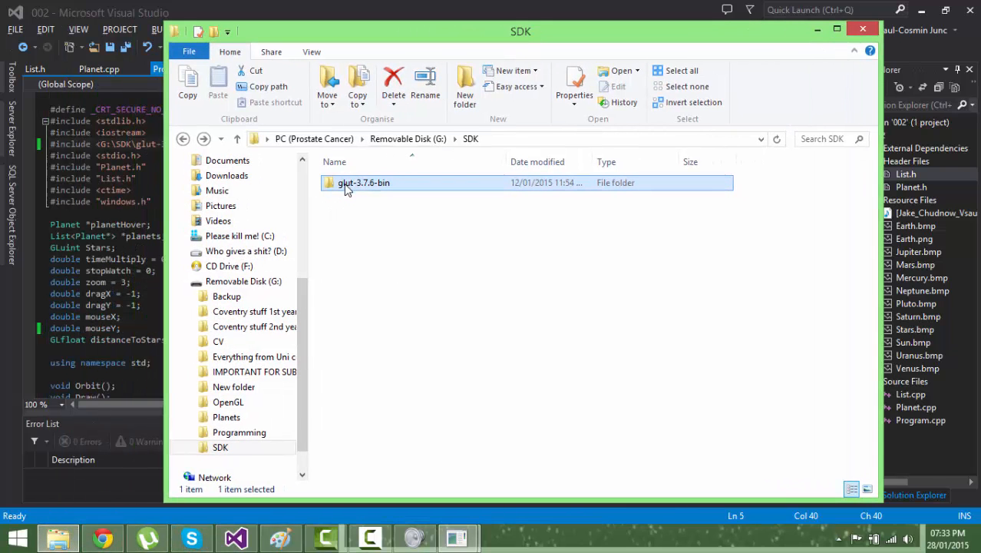
Step: Show the glut-3.7.6-bin folder containing glut.h, glut32.dll and glut32.lib
double_click(349, 183)
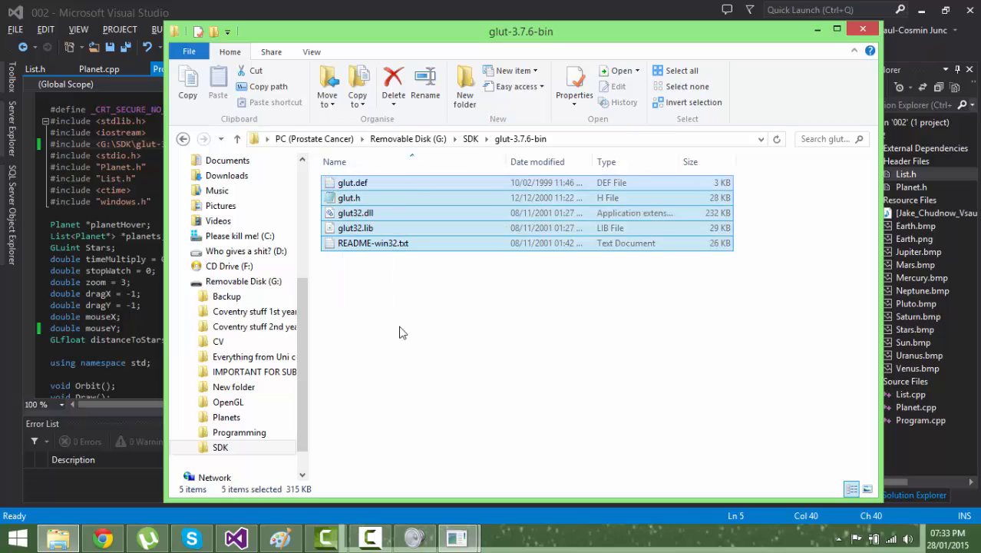
mouse_move(390, 313)
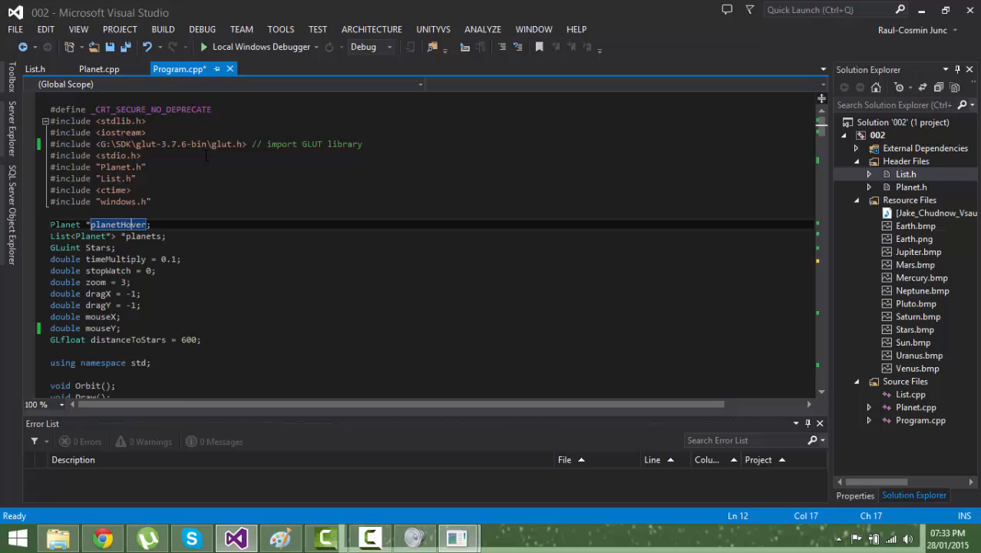
Step: Scroll past Program.cpp's prototypes and switch to the List.h header
scroll("down", 3)
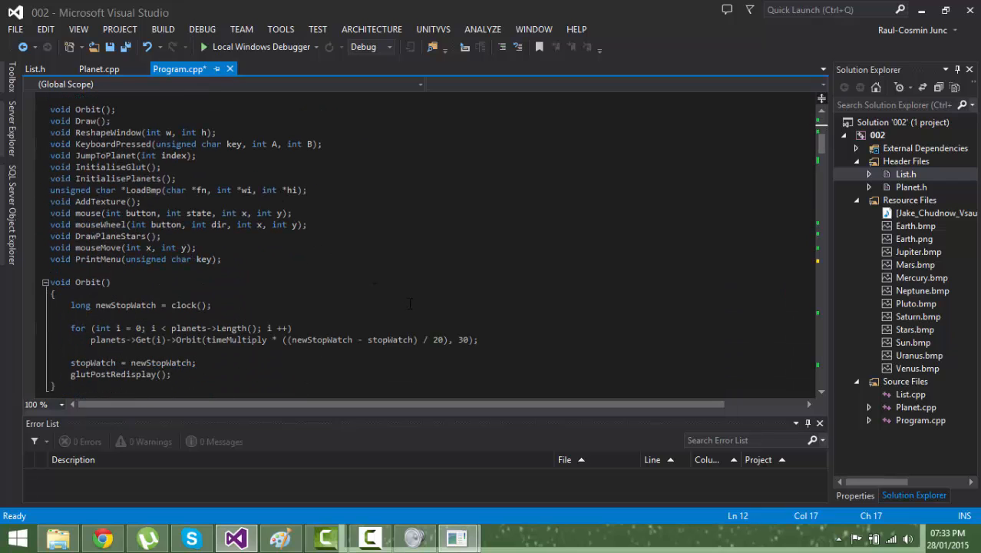
left_click(35, 68)
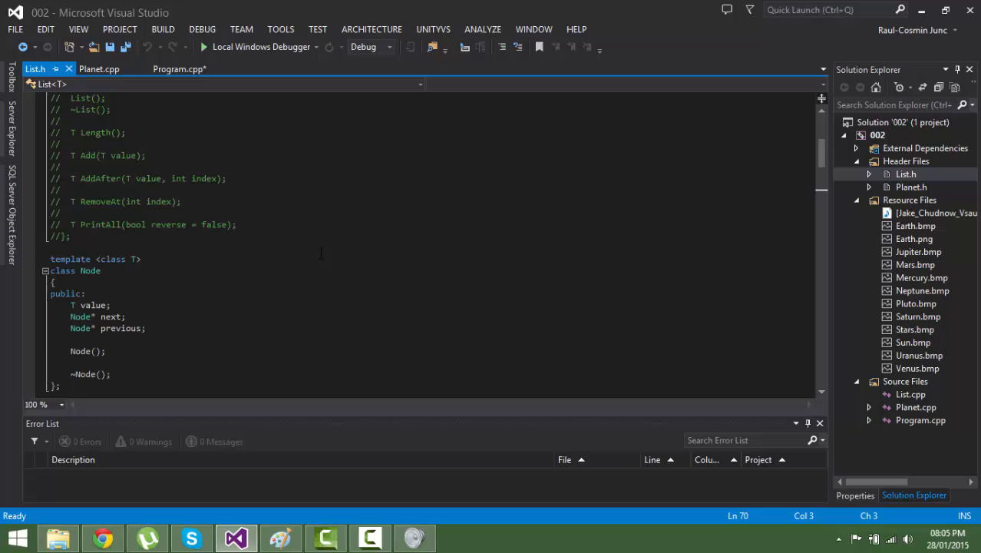
scroll("down", 3)
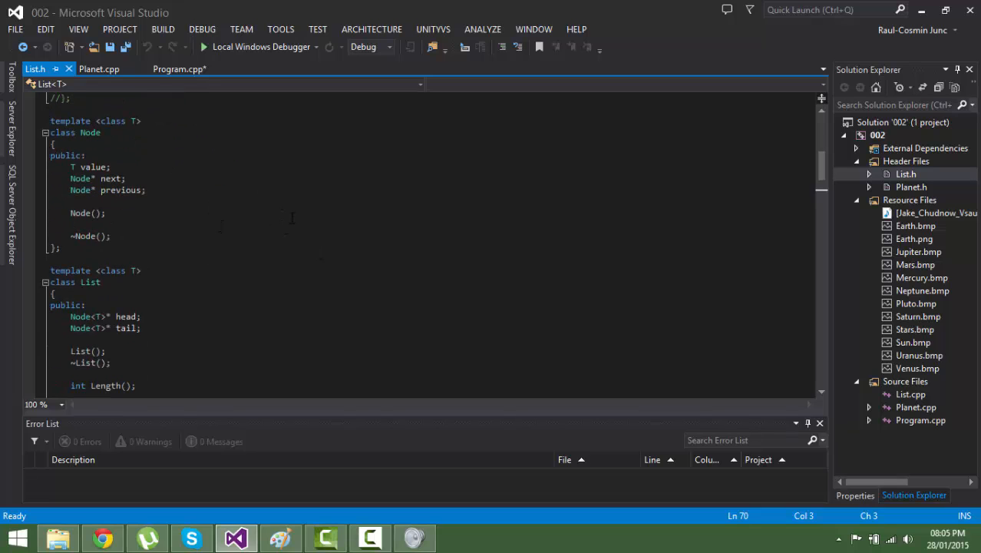
scroll("up", 3)
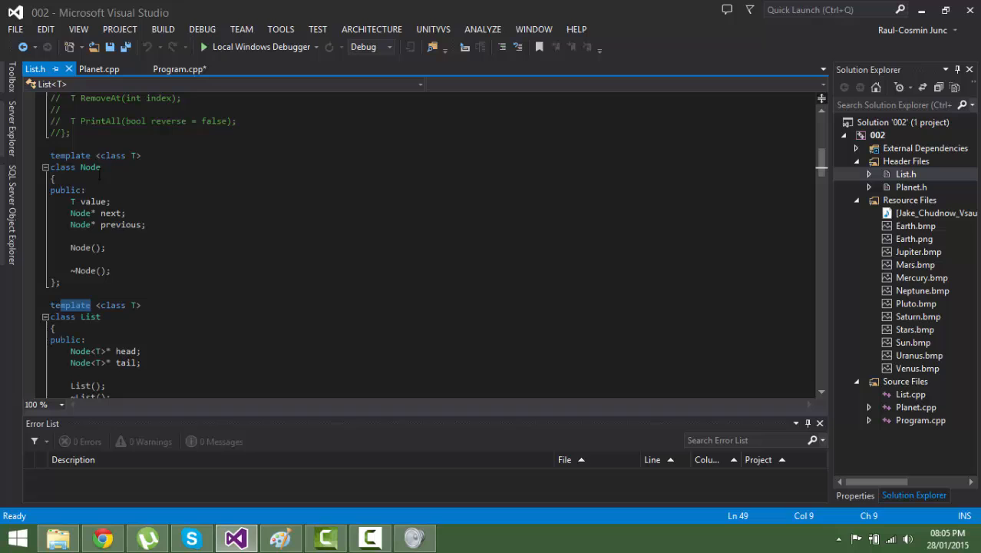
left_click(178, 68)
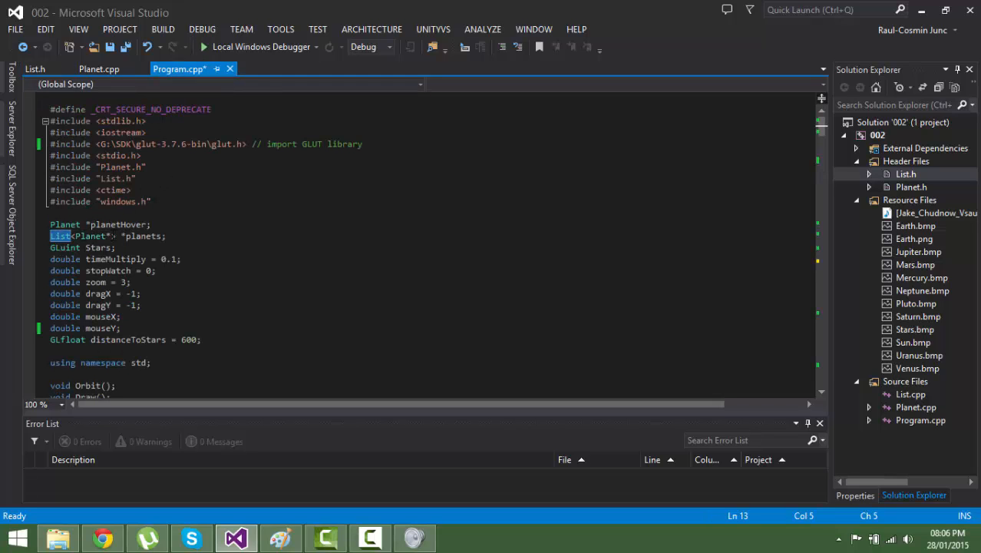
double_click(92, 237)
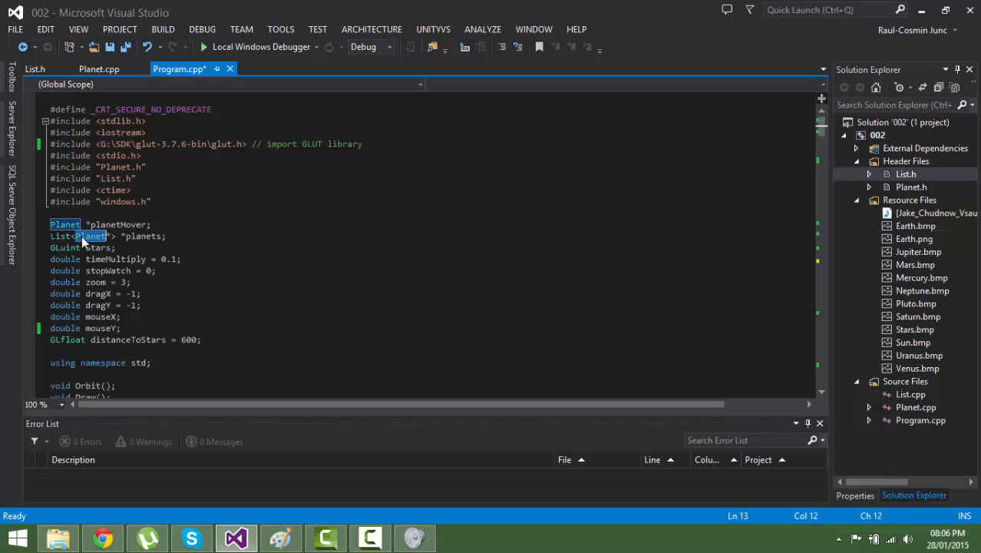
left_click(35, 69)
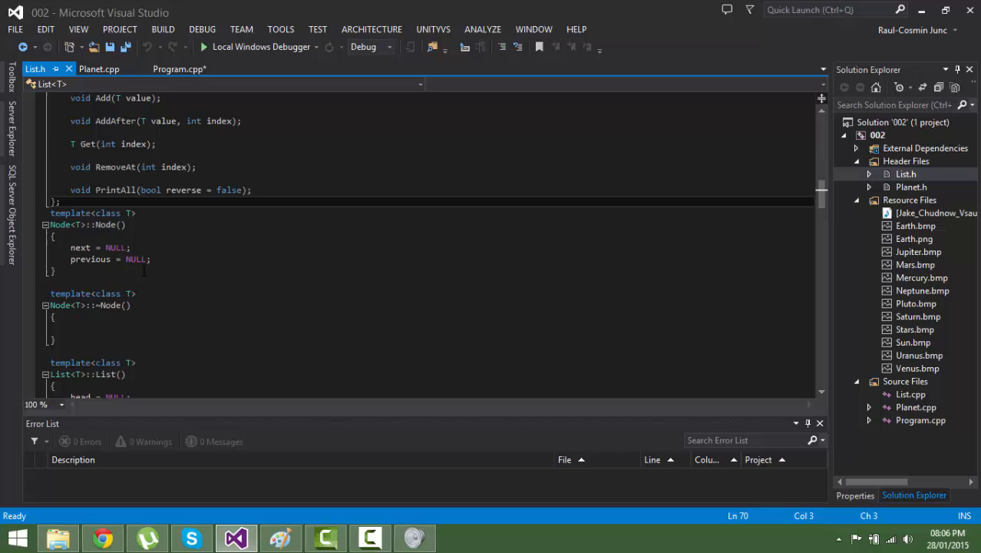
scroll("down", 3)
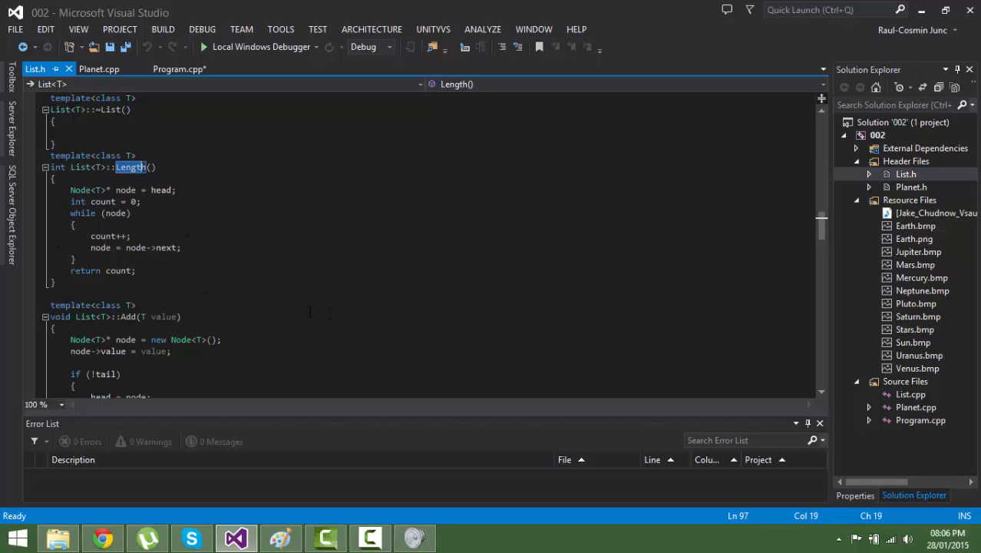
scroll("down", 3)
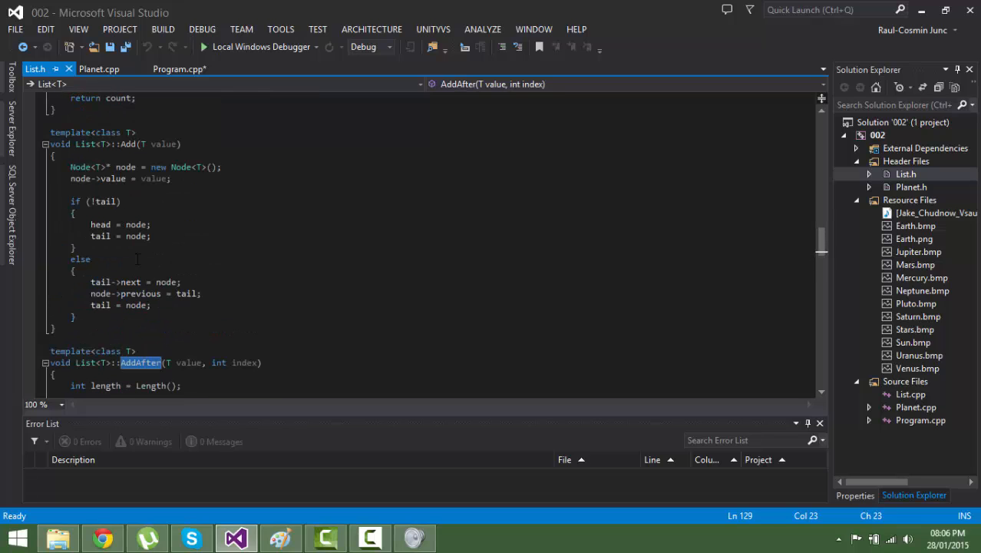
double_click(129, 144)
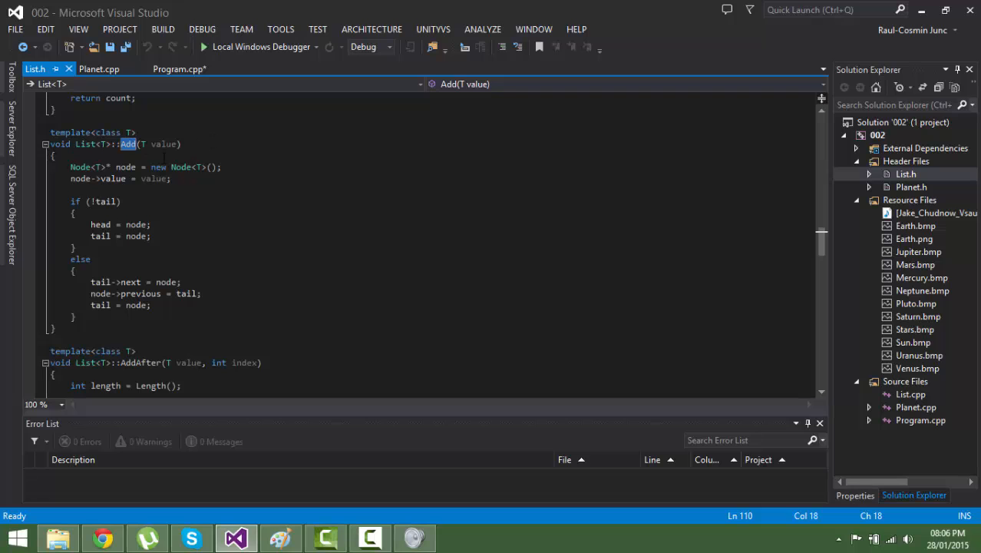
scroll("down", 3)
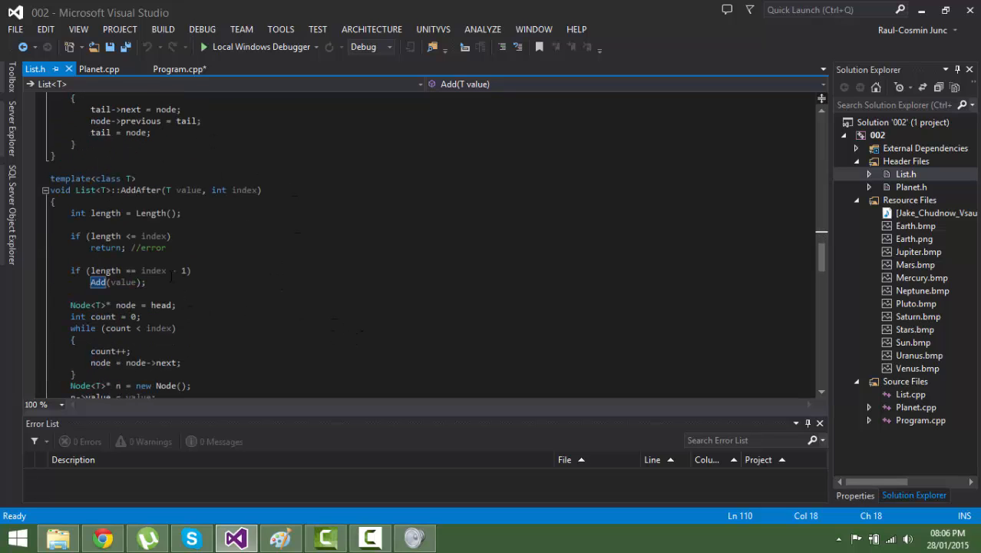
scroll("down", 3)
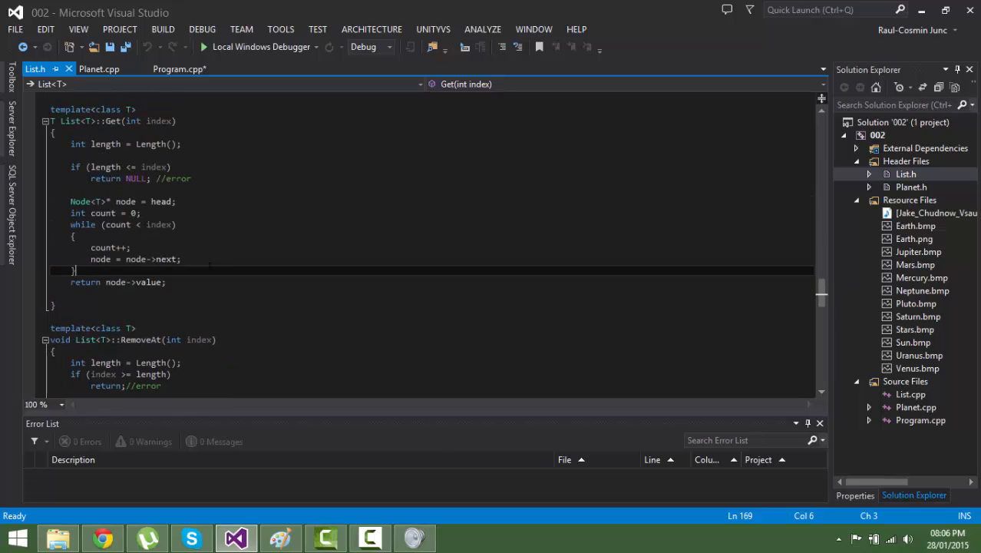
scroll("down", 3)
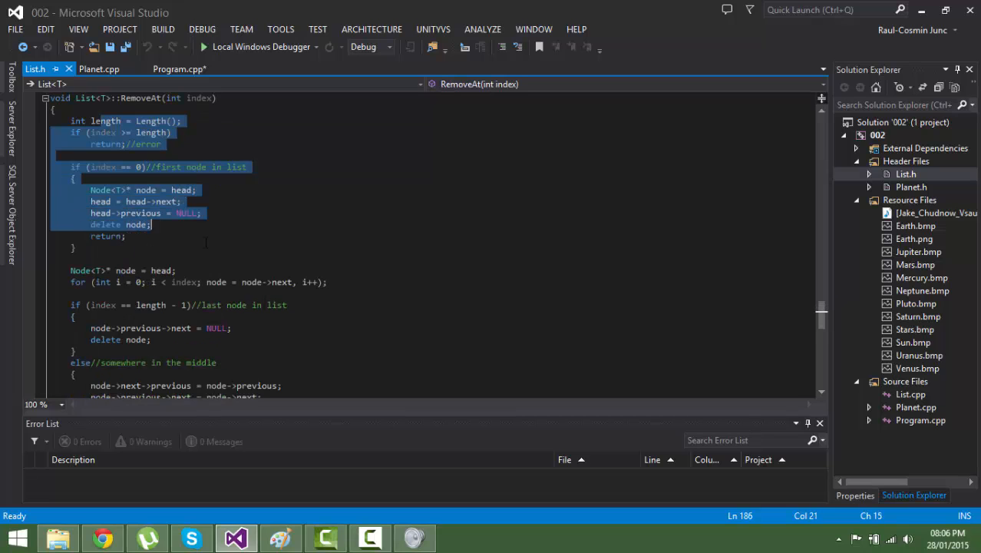
scroll("down", 3)
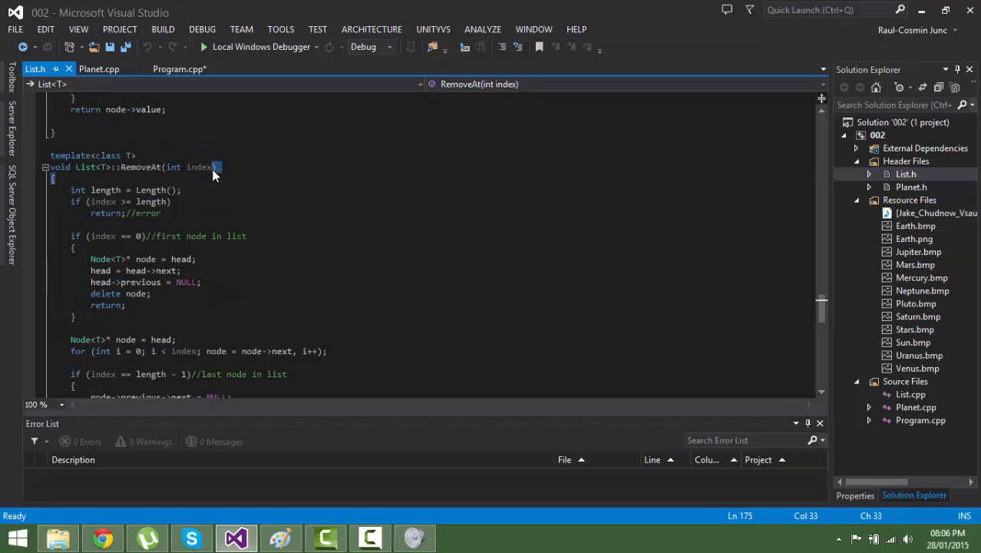
scroll("down", 3)
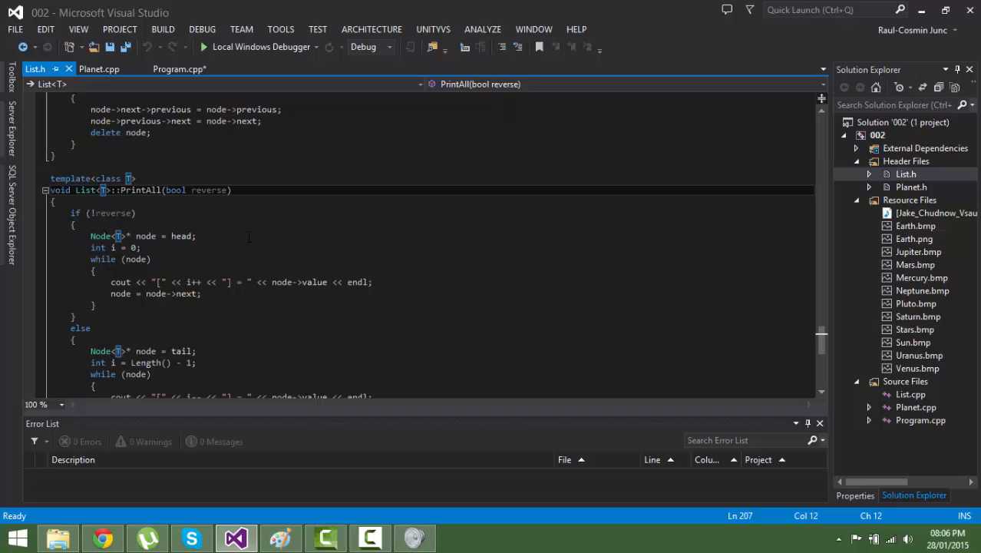
mouse_move(268, 237)
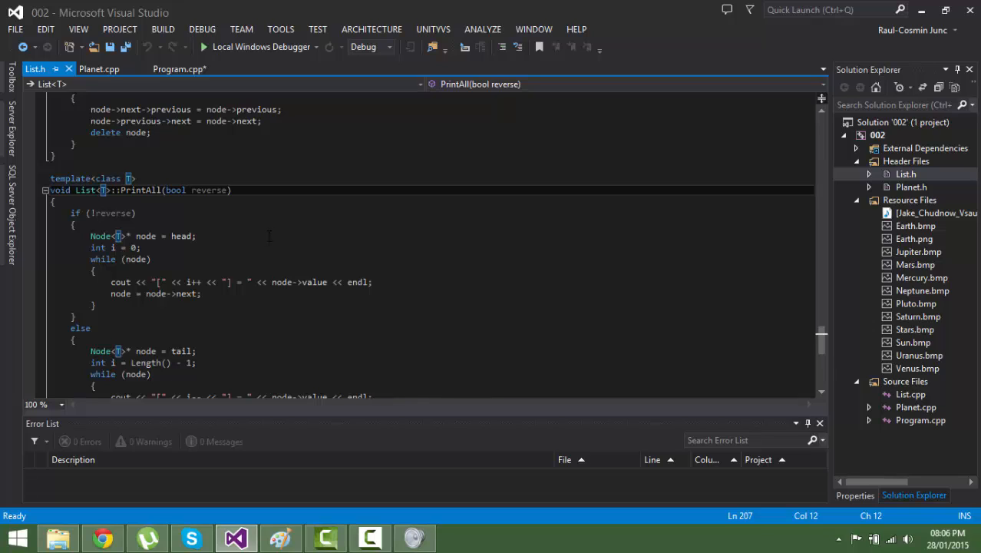